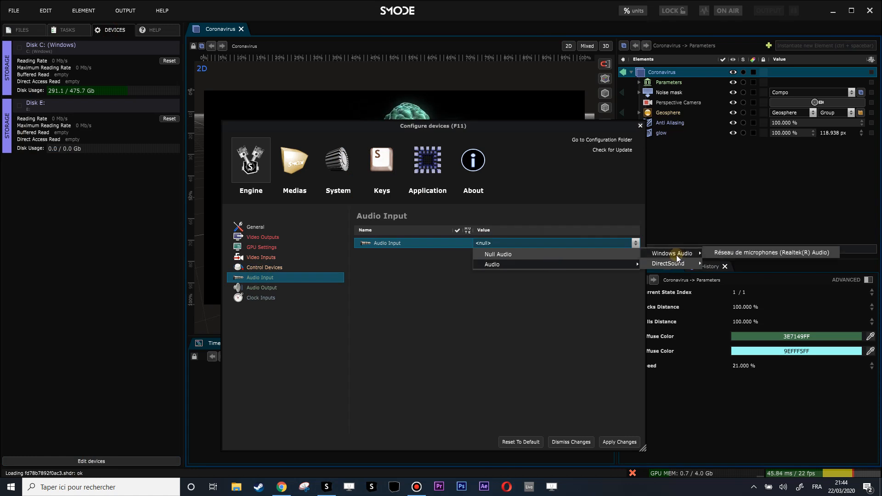
Step: Select the Réseau de microphones (Realtek(R) Audio) input and apply the device changes
{"action": "left_click", "coordinate": [772, 252]}
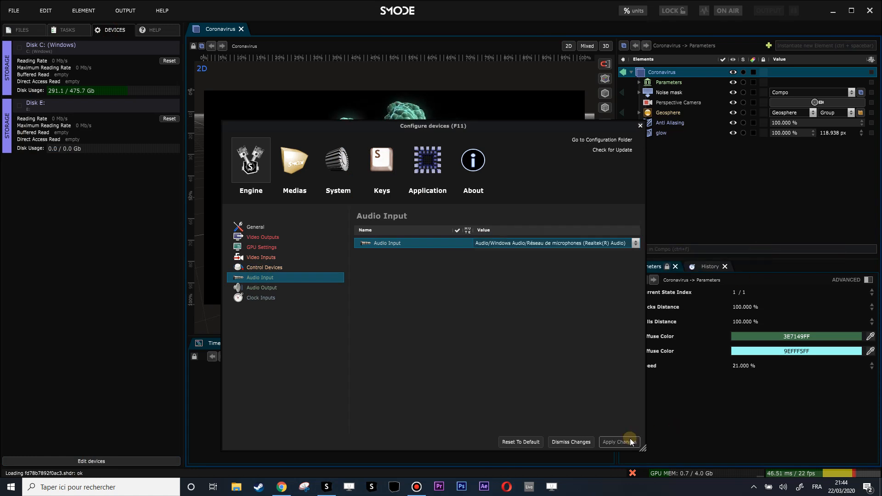
{"action": "left_click", "coordinate": [619, 442]}
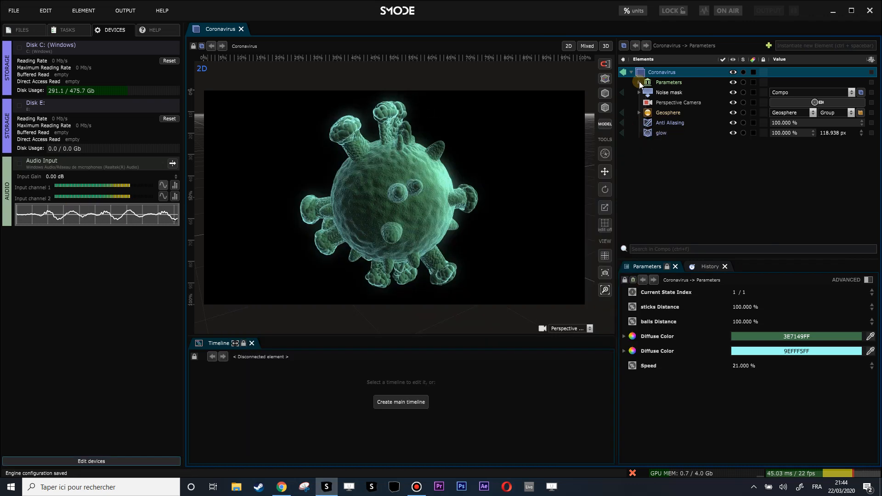
Step: Expand the Coronavirus Parameters node to expose the sticks Distance parameter
{"action": "left_click", "coordinate": [639, 82]}
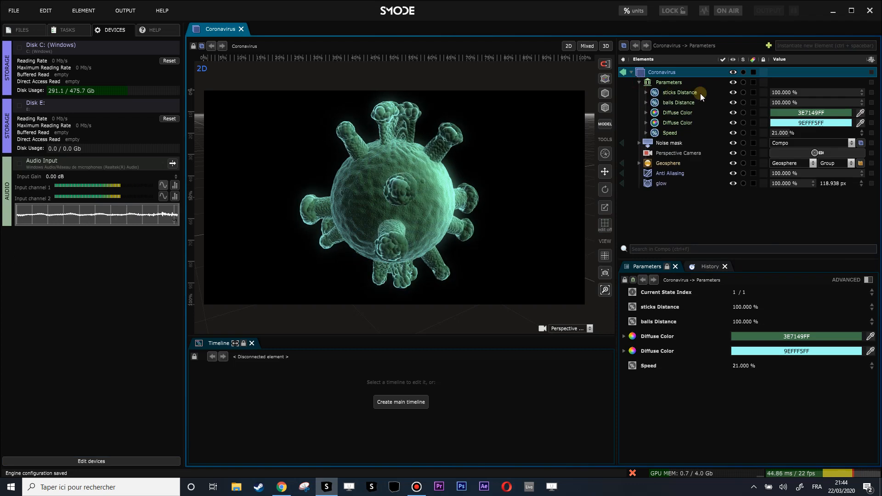
{"action": "left_click_drag", "start_coordinate": [804, 92], "coordinate": [782, 92]}
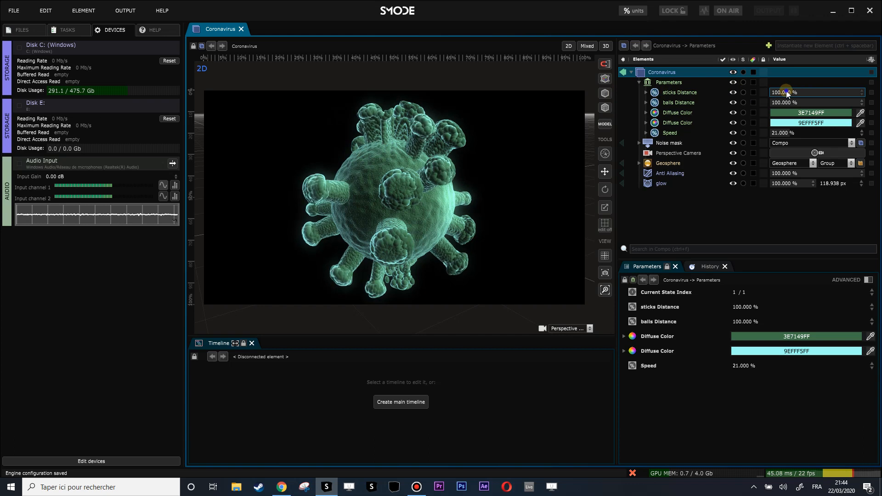
Step: Link sticks Distance to an Audio Spectrum Extractor and expand the new link under Links
{"action": "right_click", "coordinate": [785, 92]}
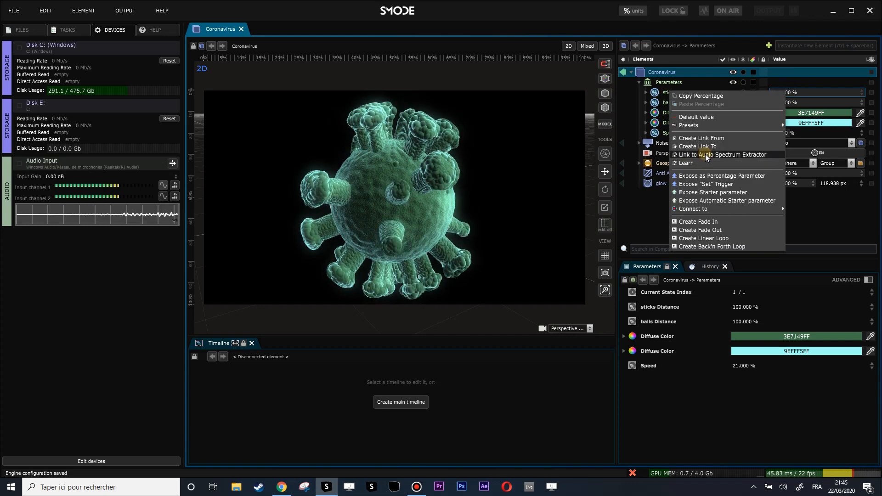
{"action": "left_click", "coordinate": [707, 154]}
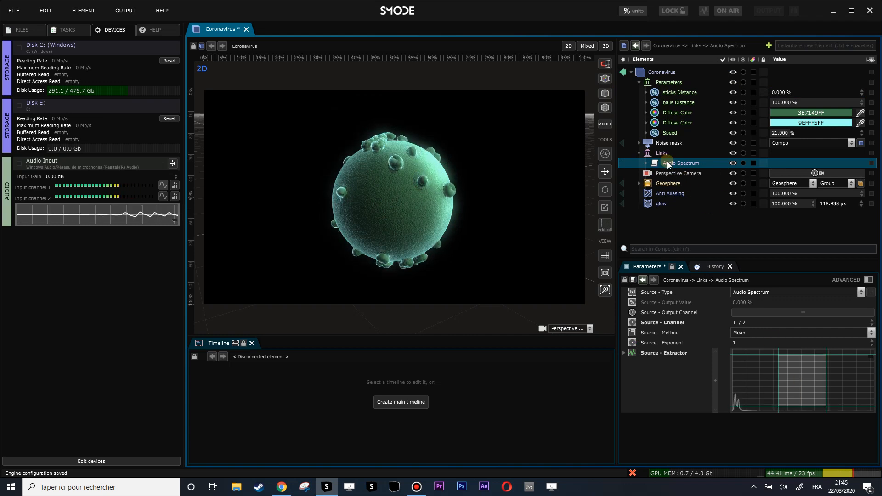
{"action": "left_click", "coordinate": [647, 163]}
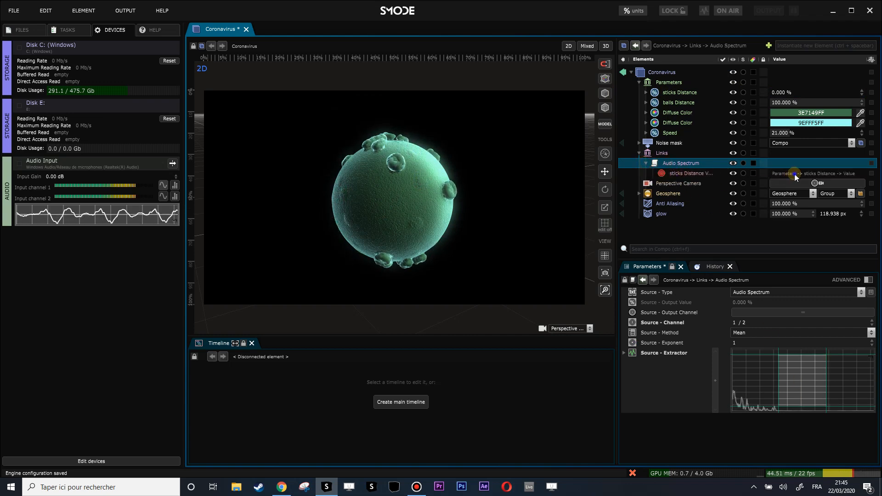
{"action": "left_click", "coordinate": [679, 92]}
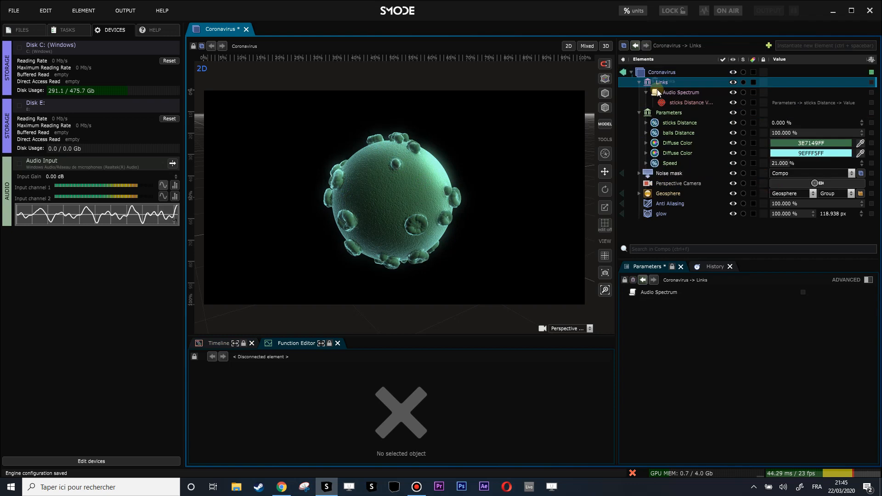
{"action": "left_click", "coordinate": [679, 92]}
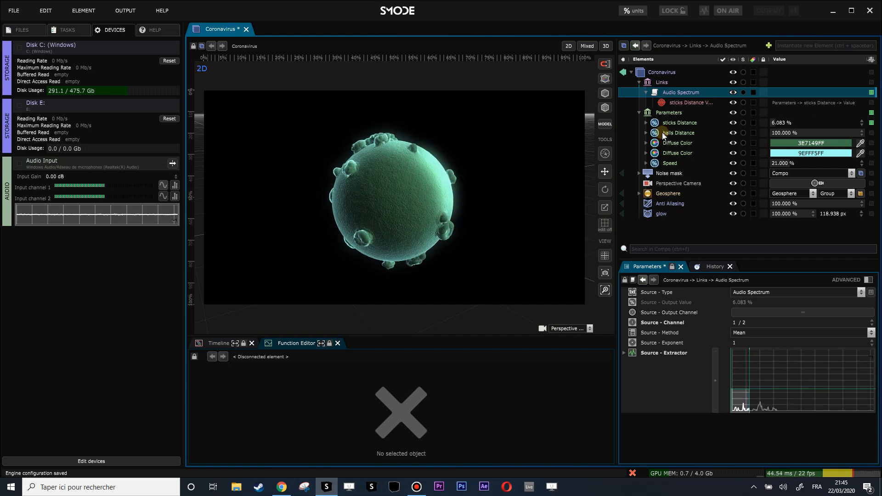
{"action": "left_click", "coordinate": [688, 103]}
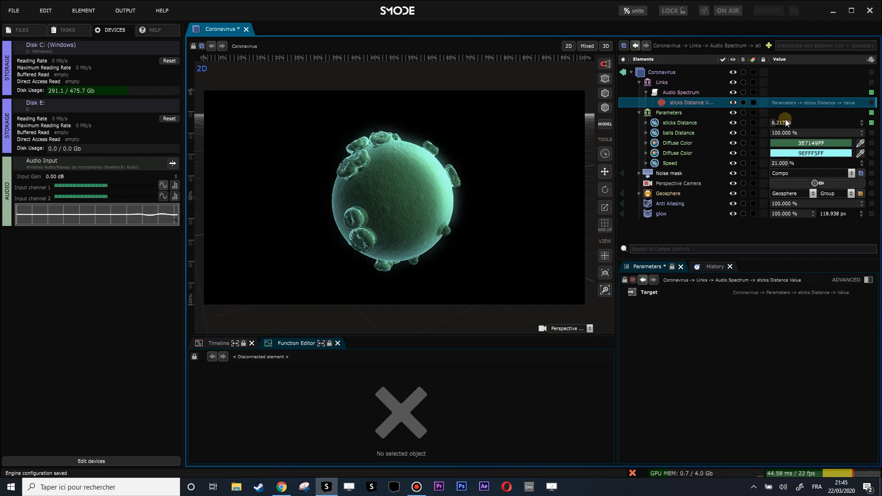
{"action": "left_click", "coordinate": [680, 92]}
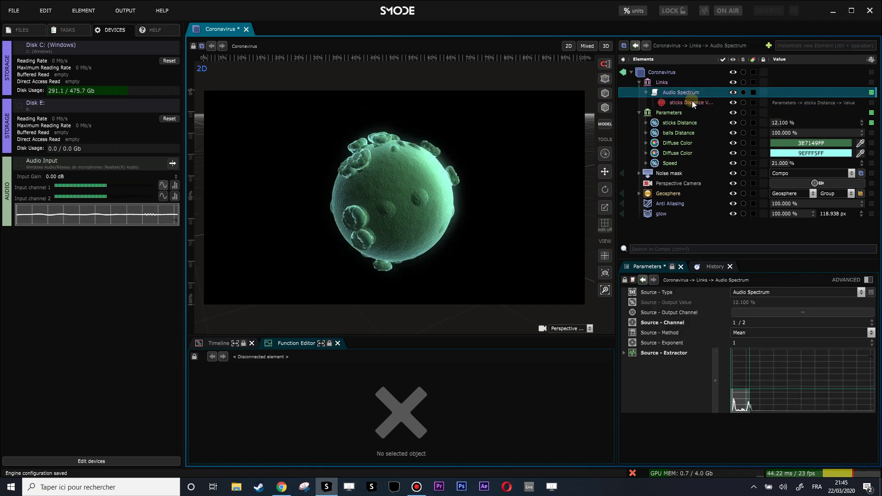
{"action": "left_click", "coordinate": [691, 103]}
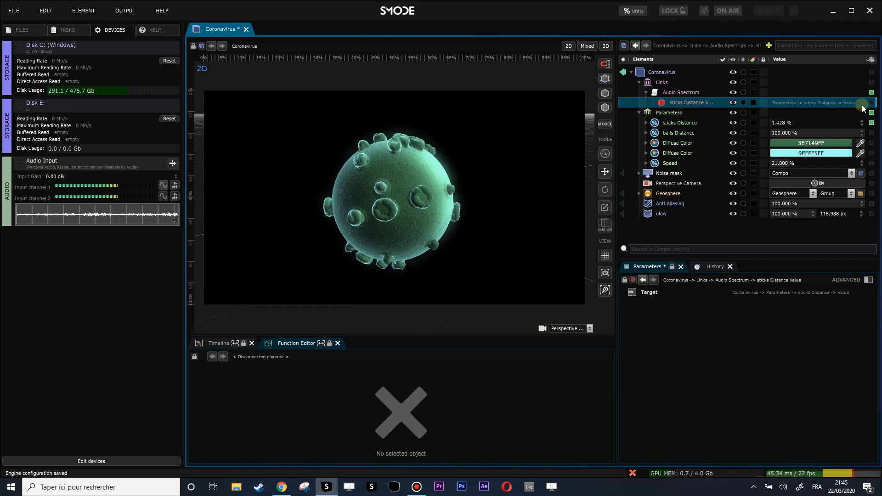
Step: Add a Dynamic > Smooth modifier to the sticks Distance Value link
{"action": "right_click", "coordinate": [691, 103]}
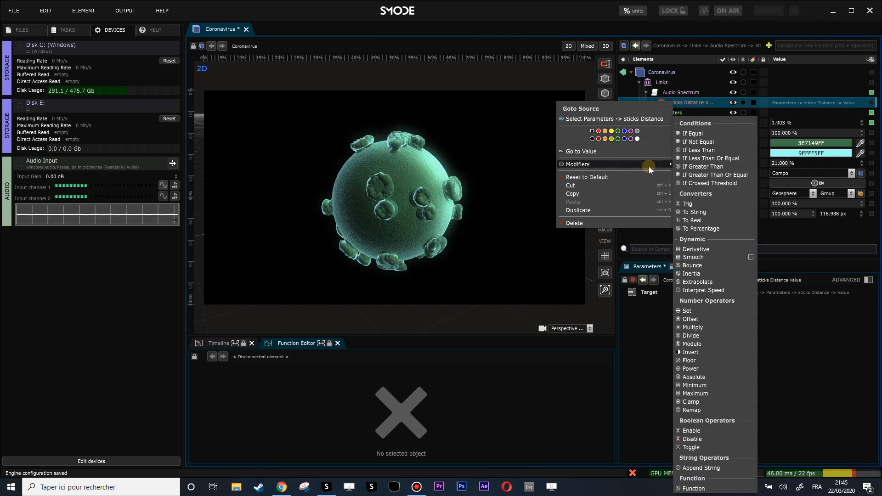
{"action": "left_click", "coordinate": [690, 257]}
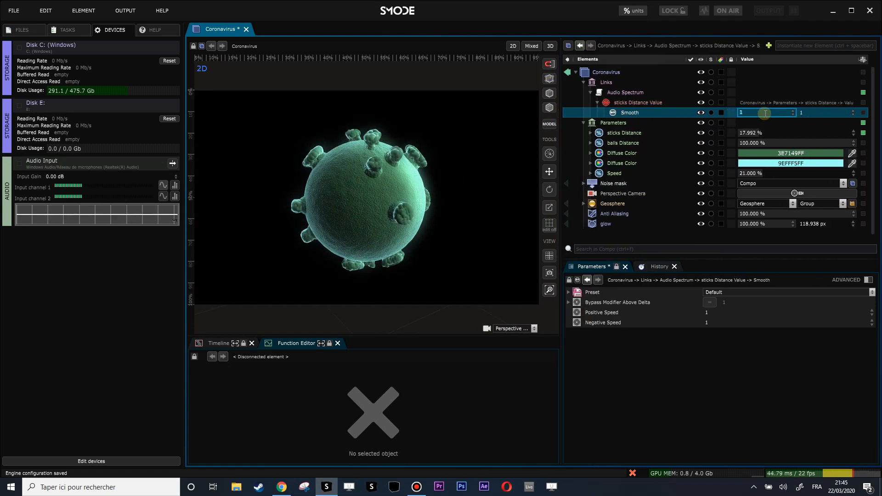
Step: Set the Smooth modifier's Positive Speed to 100, leaving Negative Speed at 1
{"action": "type", "text": "10"}
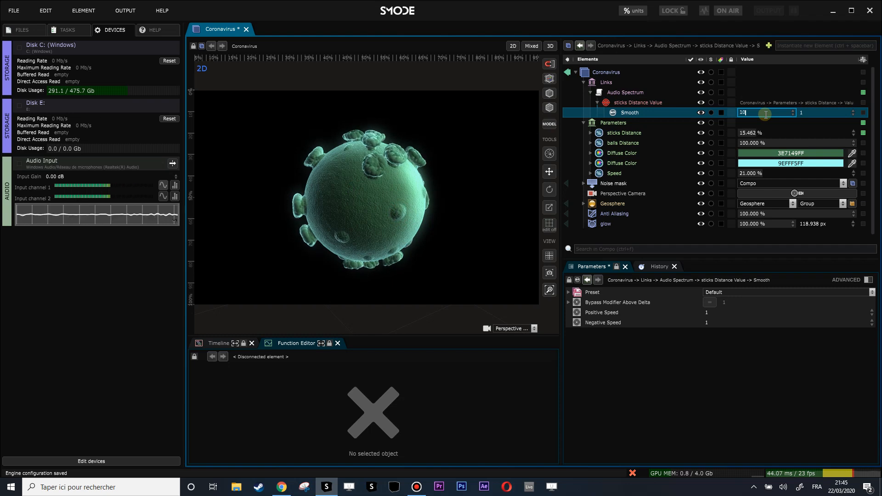
{"action": "type", "text": "100"}
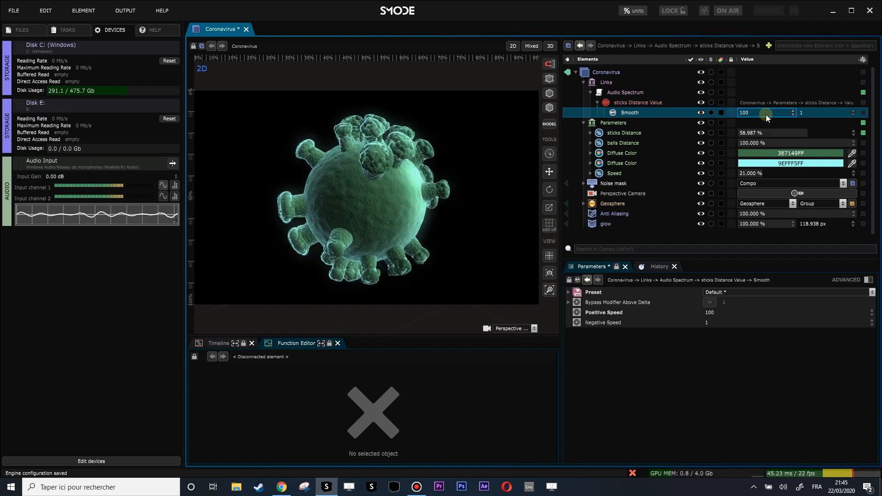